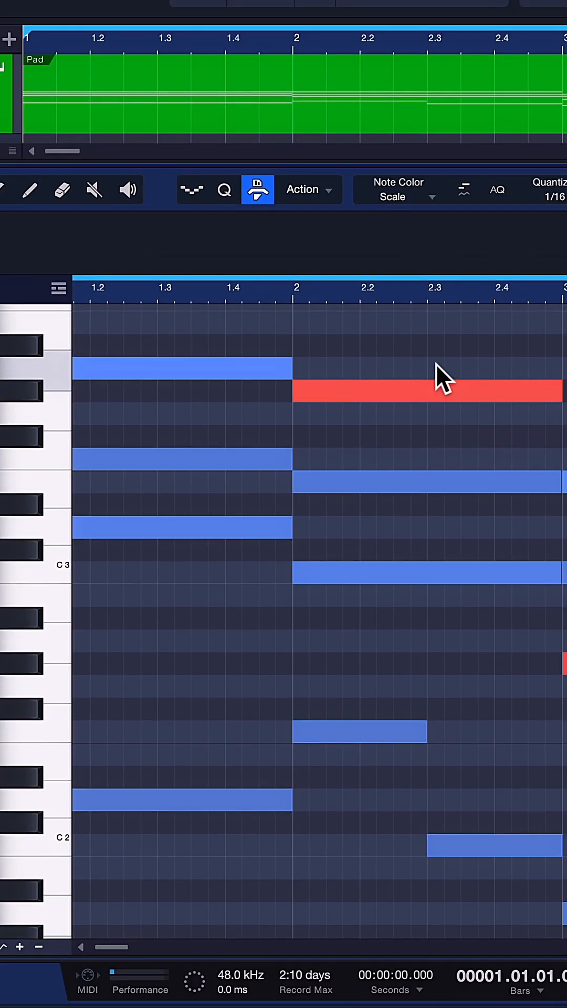
{"action": "mouse_move", "coordinate": [407, 345]}
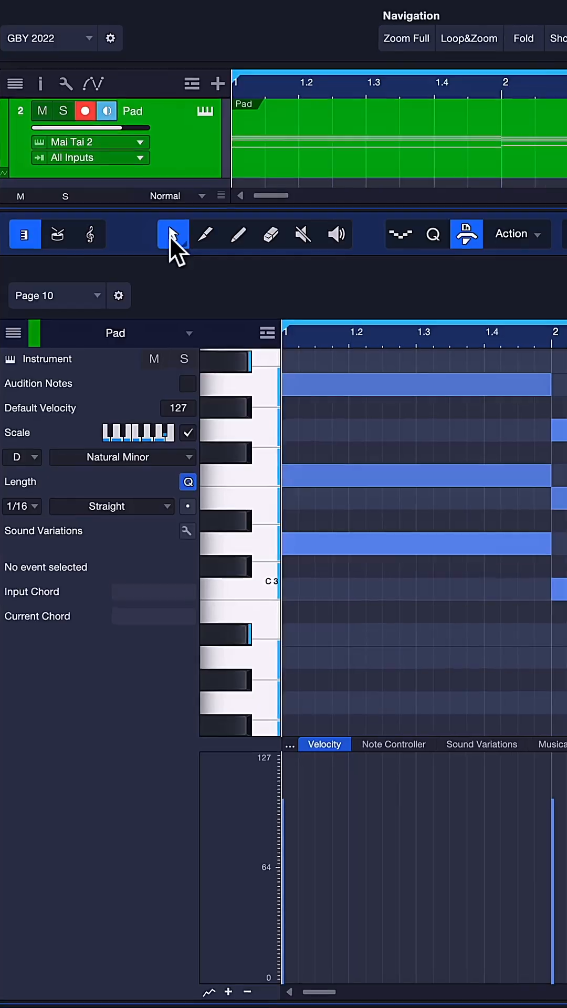
Show the Arrow tool's Extended/Basic mode menu in the note editor toolbar
{"action": "left_click", "coordinate": [173, 234]}
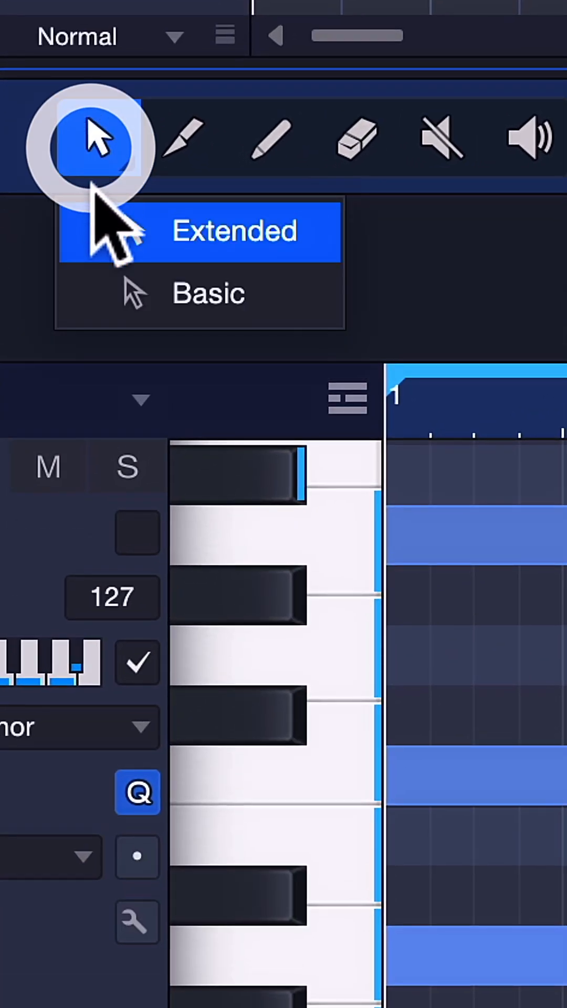